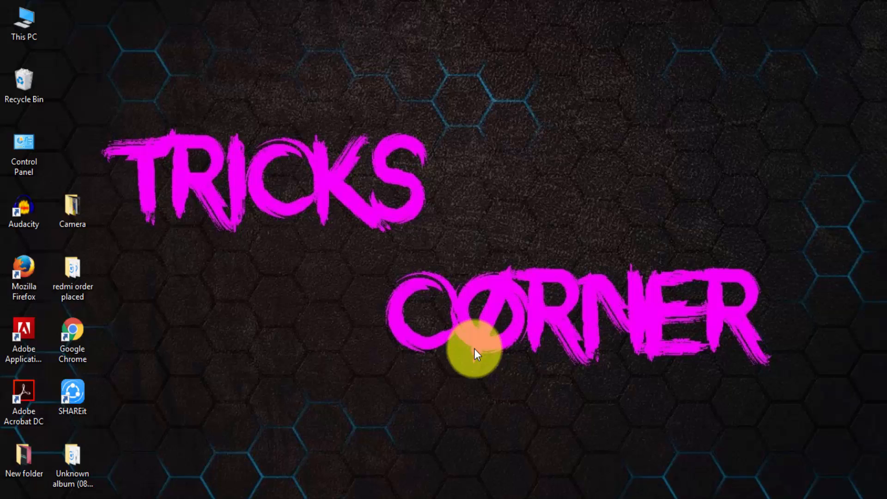
{"action": "mouse_move", "coordinate": [116, 395]}
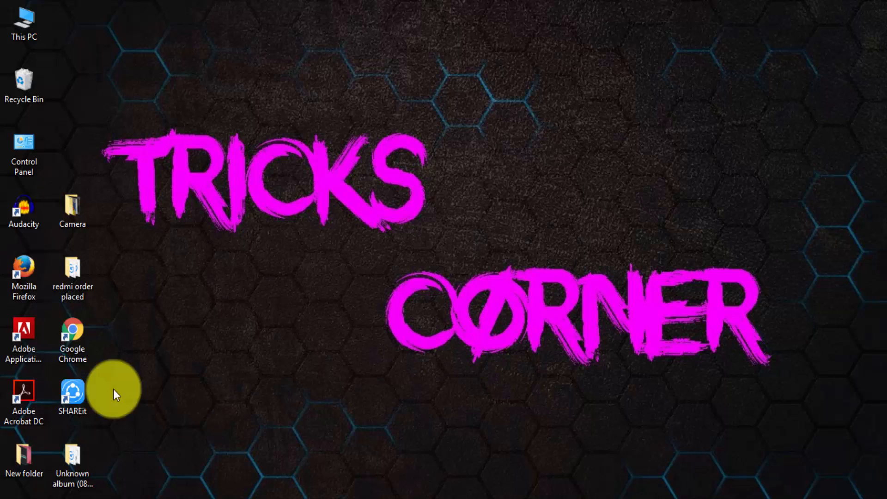
Step: Refresh the desktop and launch Google Chrome
{"action": "right_click", "coordinate": [489, 246]}
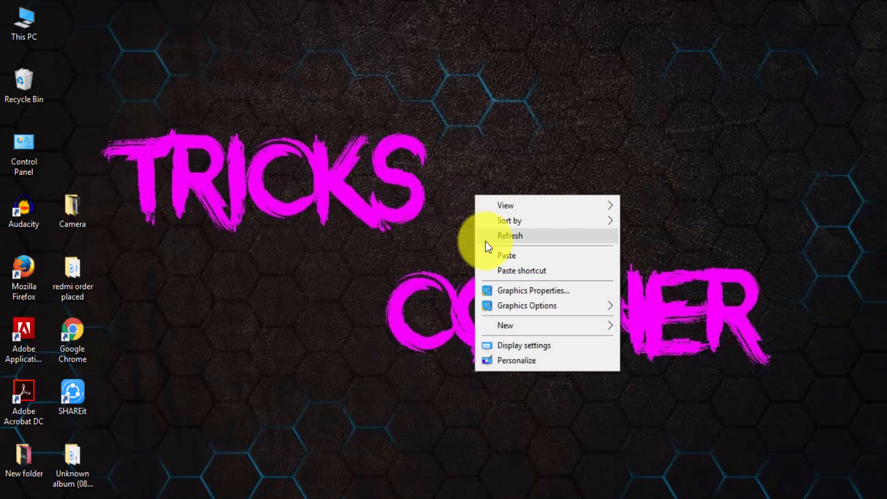
{"action": "left_click", "coordinate": [511, 236]}
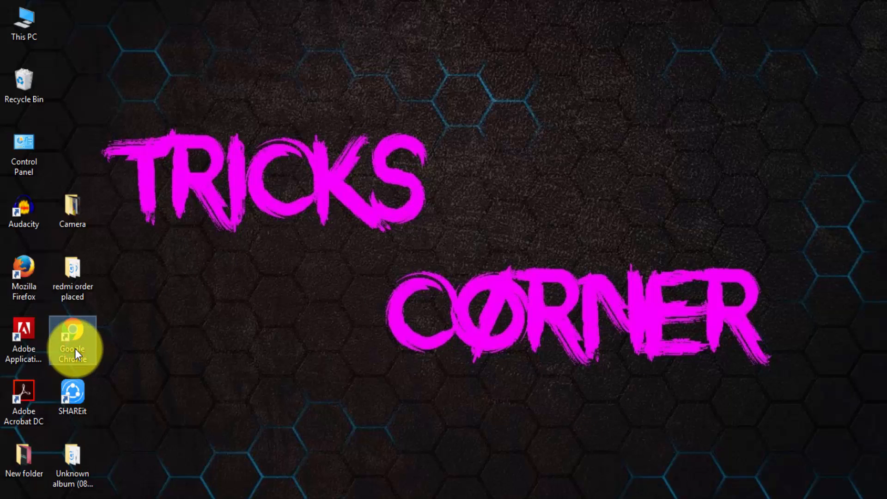
{"action": "double_click", "coordinate": [72, 345]}
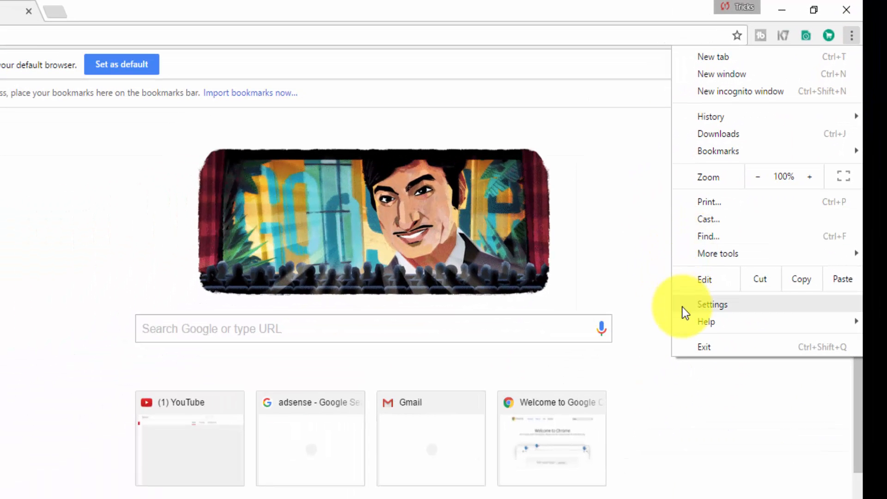
Step: Show the installed extensions in Chrome settings and scroll to Price Tracker
{"action": "left_click", "coordinate": [712, 304]}
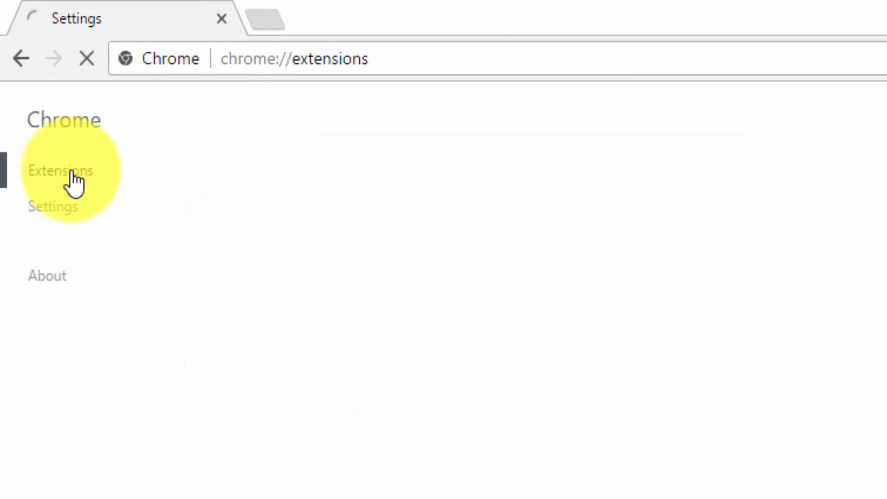
{"action": "left_click", "coordinate": [61, 170]}
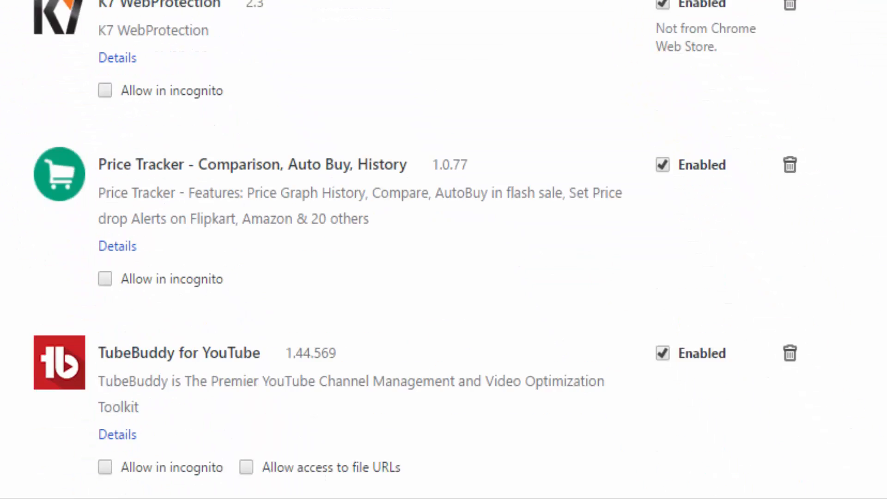
{"action": "scroll", "scroll_direction": "down", "scroll_amount": 3}
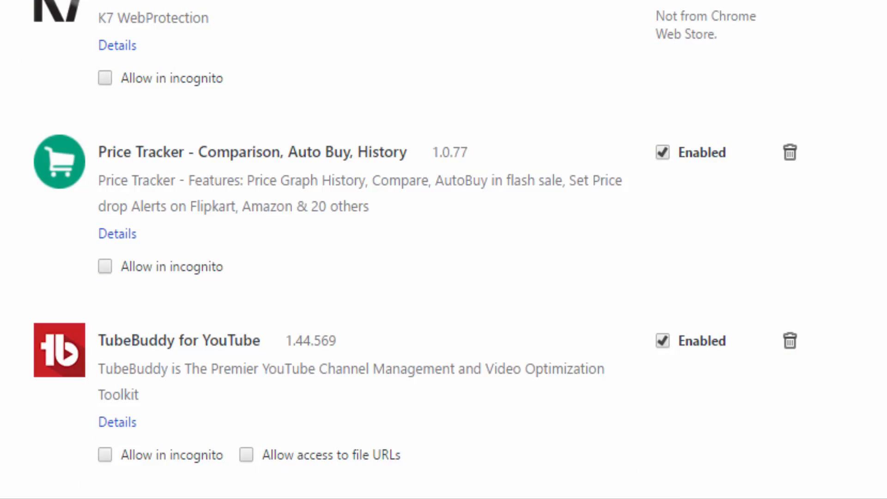
{"action": "scroll", "scroll_direction": "down", "scroll_amount": 3}
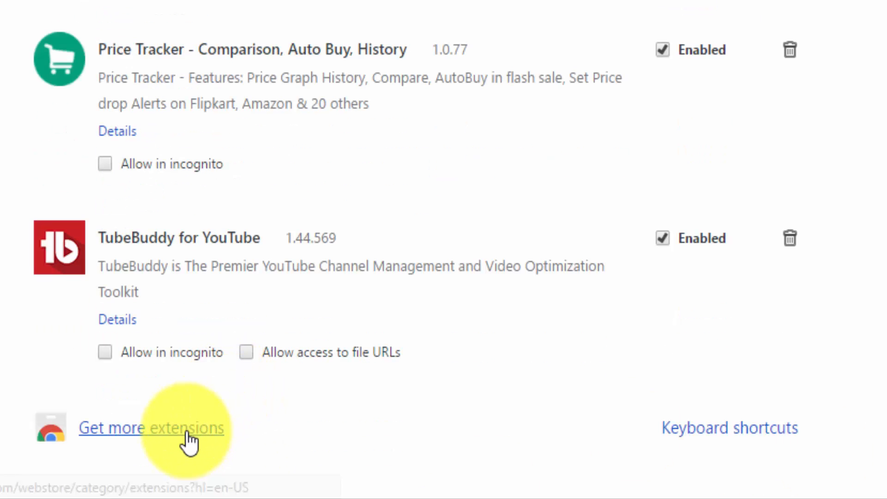
Step: Search the Chrome Web Store for 'price tracker' and open the Price Tracker listing
{"action": "left_click", "coordinate": [151, 428]}
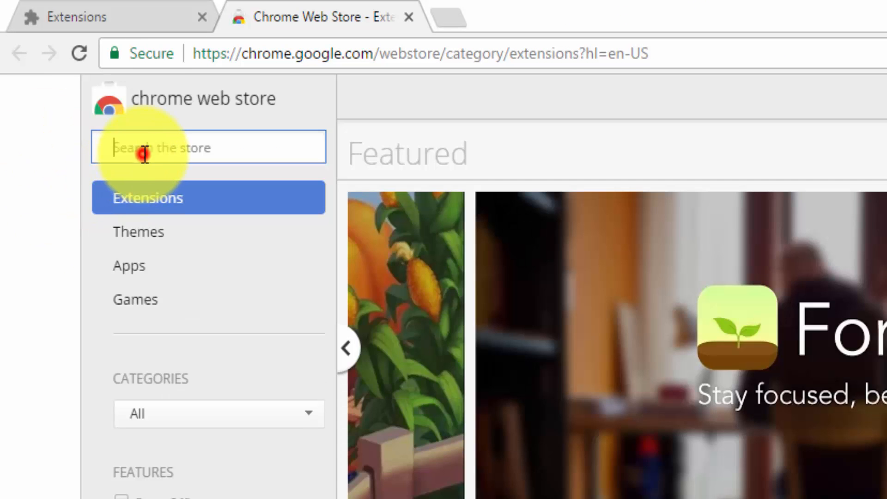
{"action": "type", "text": "pri"}
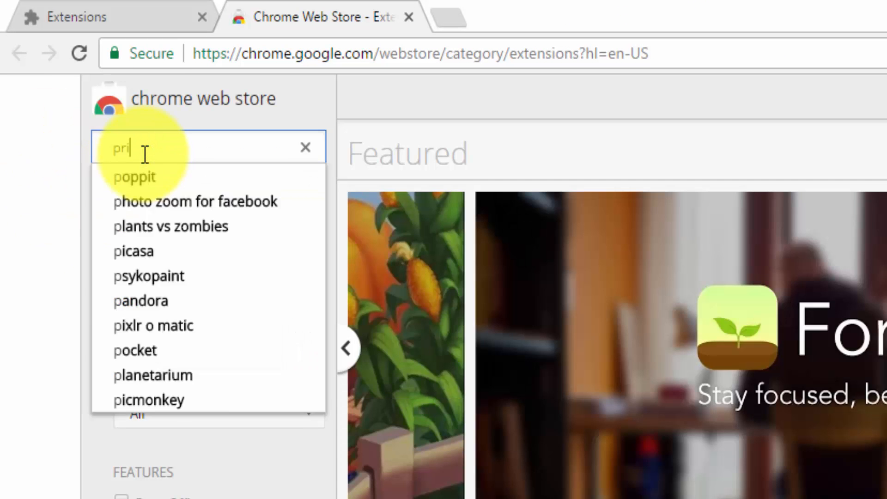
{"action": "type", "text": "ce tracker"}
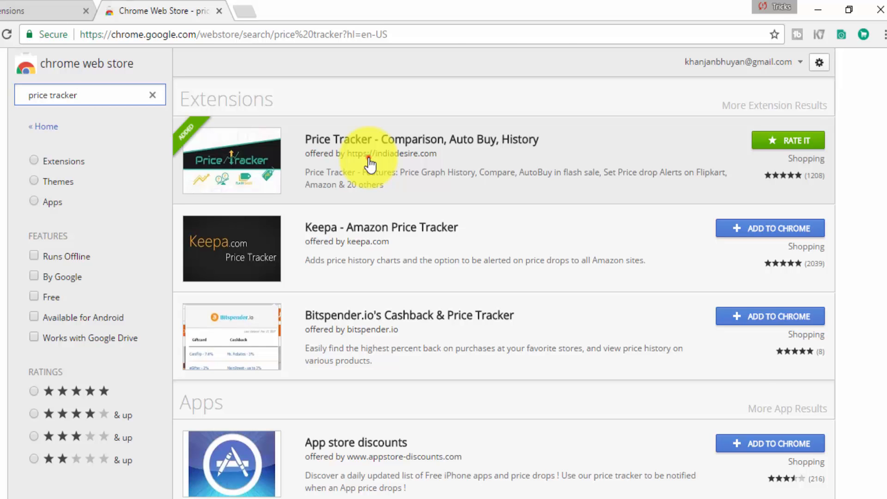
{"action": "left_click", "coordinate": [422, 140]}
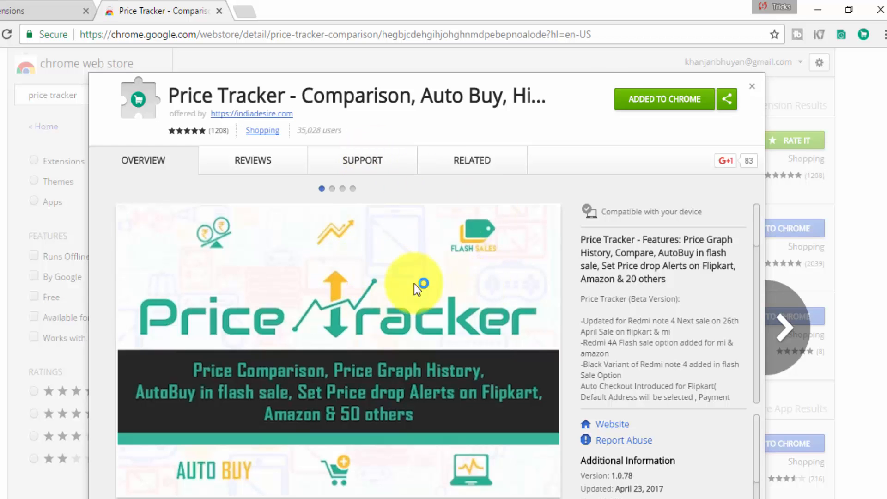
{"action": "mouse_move", "coordinate": [755, 91]}
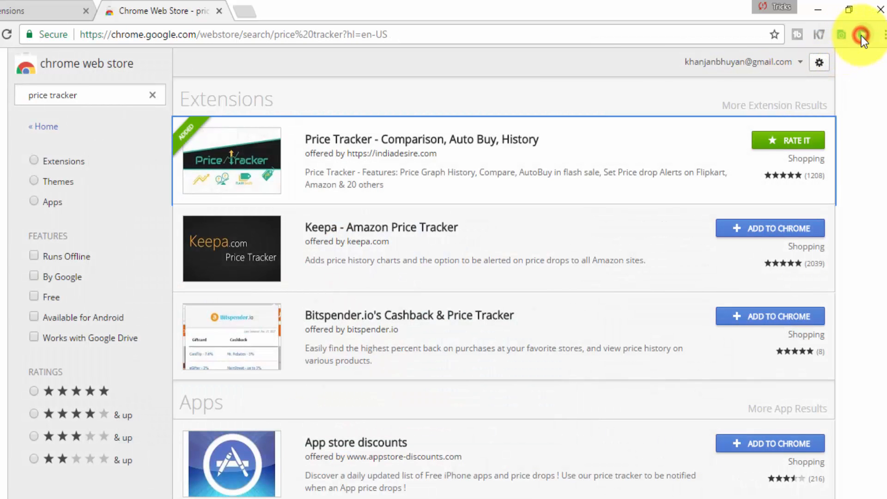
Step: Enable Auto Checkout on Flipkart in the Price Tracker popup's Flash Sale section
{"action": "left_click", "coordinate": [863, 34]}
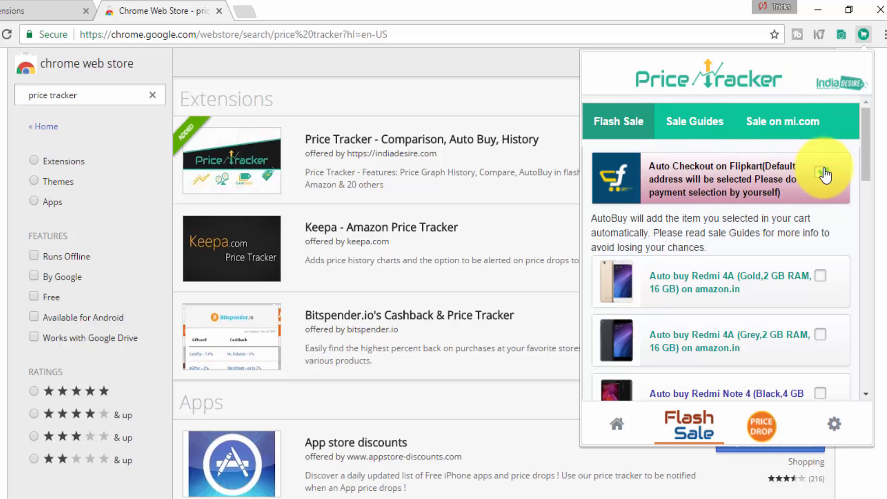
{"action": "left_click", "coordinate": [821, 172]}
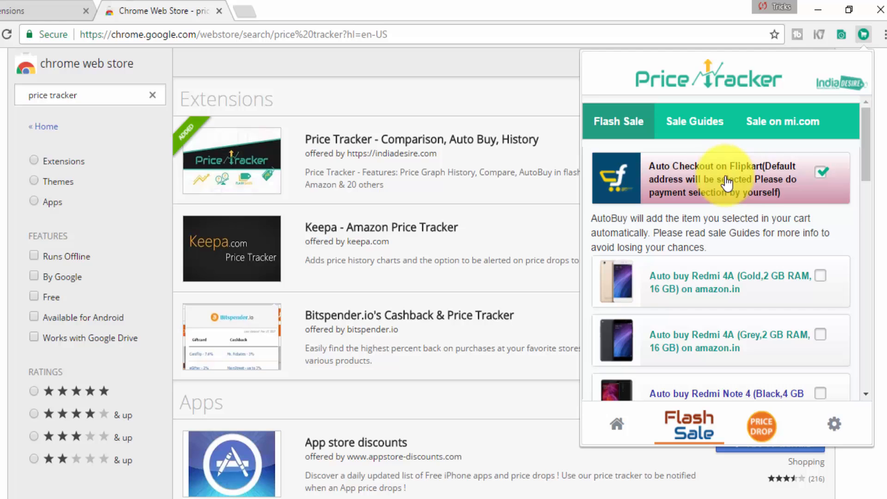
{"action": "mouse_move", "coordinate": [785, 202]}
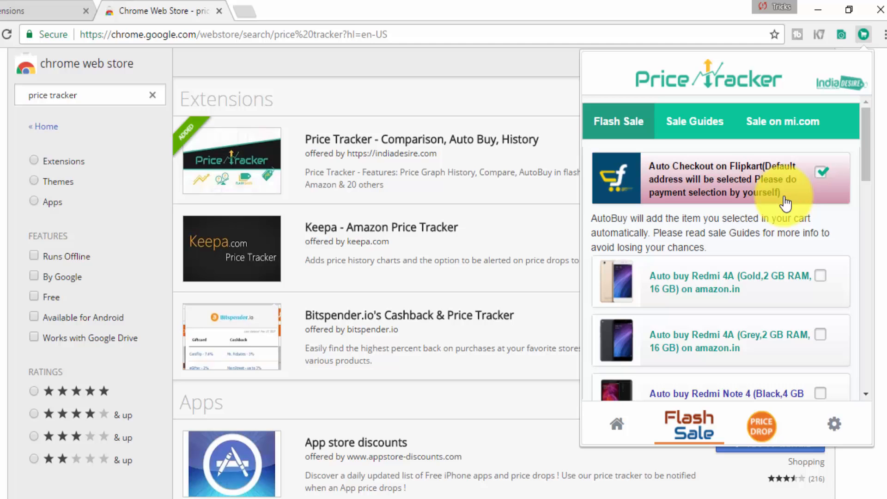
{"action": "mouse_move", "coordinate": [860, 164]}
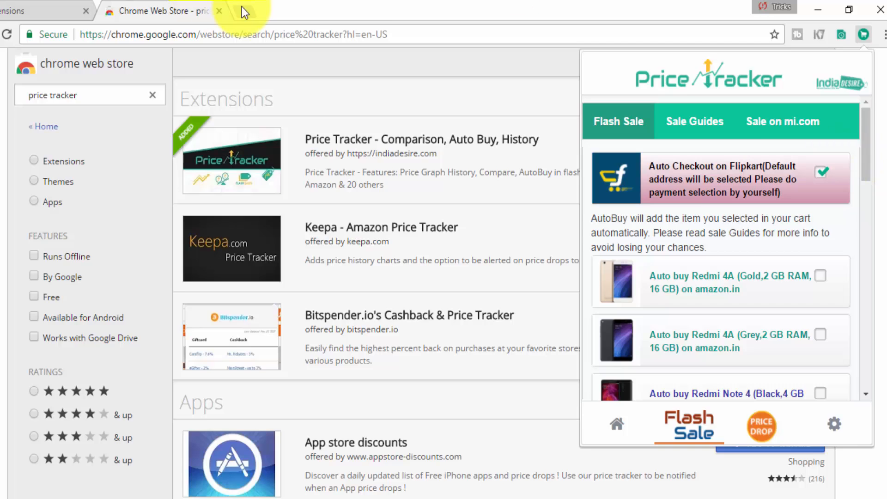
Step: Open Flipkart in a new tab and go to the account settings page
{"action": "left_click", "coordinate": [372, 11]}
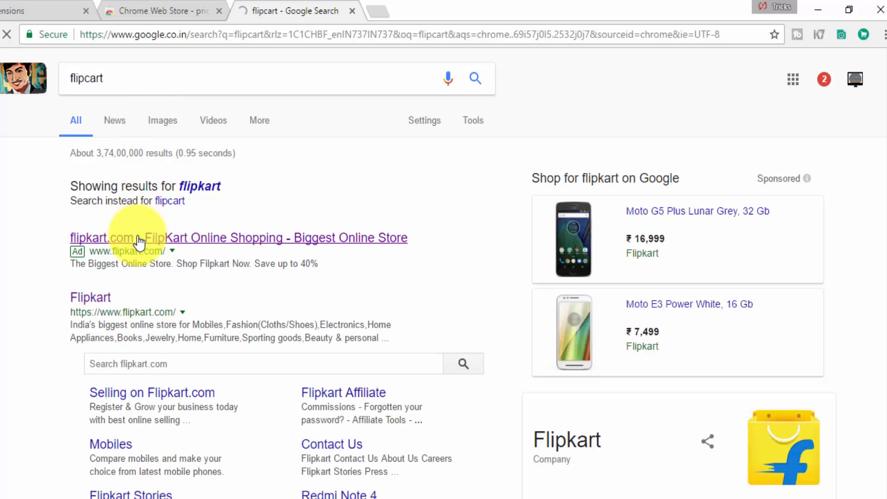
{"action": "left_click", "coordinate": [141, 238]}
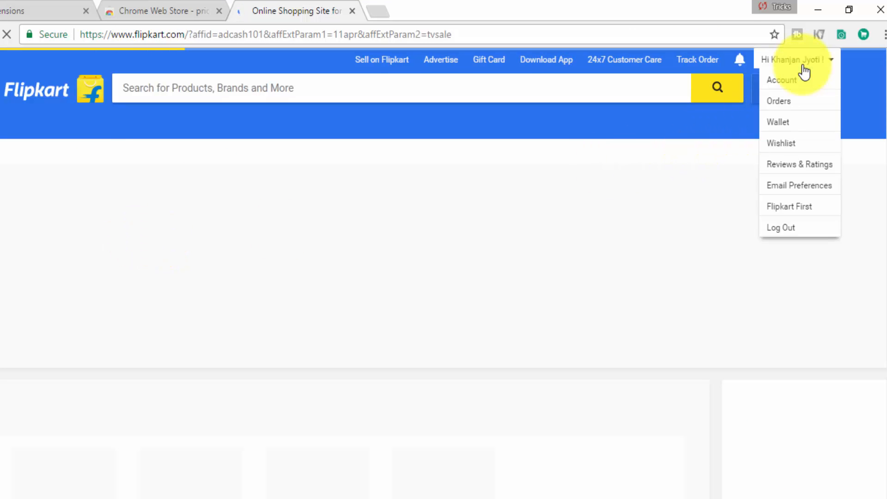
{"action": "left_click", "coordinate": [782, 80]}
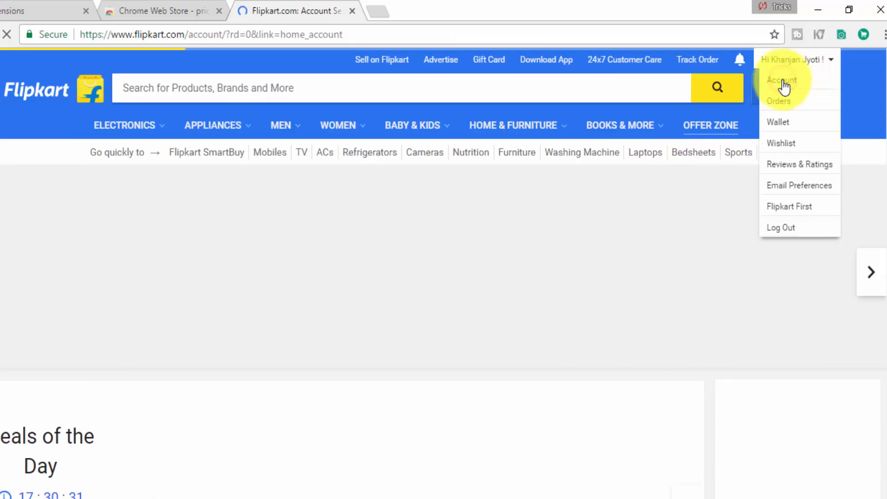
{"action": "left_click", "coordinate": [782, 80]}
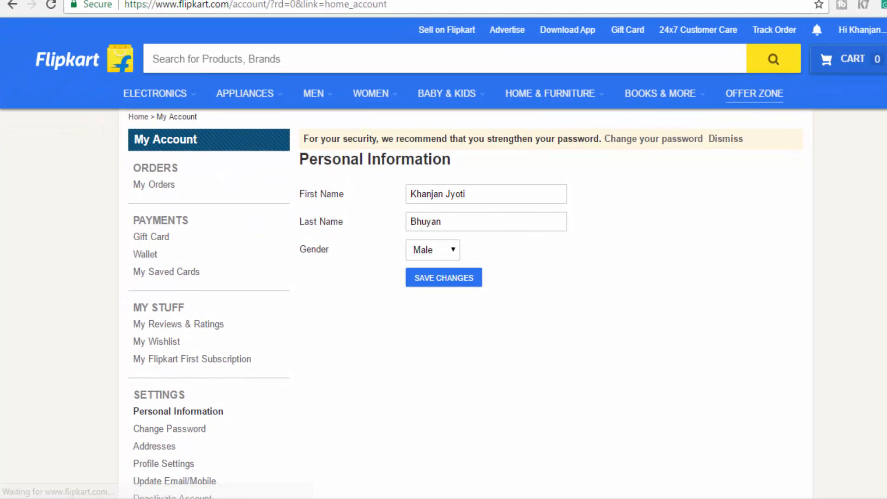
Step: Open the Addresses section and scroll to Your Saved Addresses
{"action": "scroll", "scroll_direction": "down", "scroll_amount": 3}
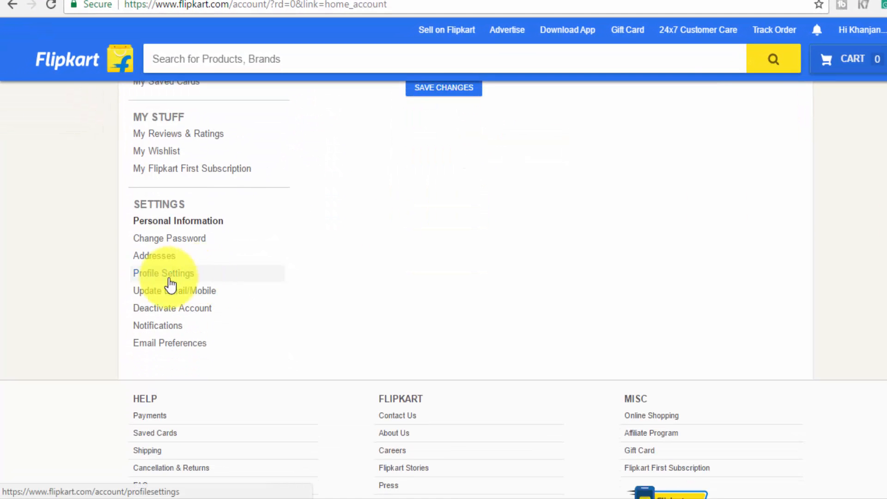
{"action": "mouse_move", "coordinate": [154, 255]}
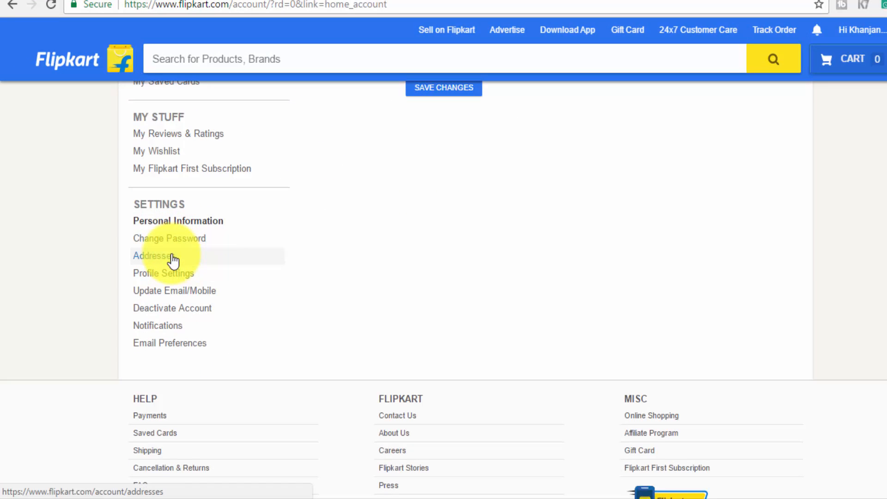
{"action": "left_click", "coordinate": [152, 255]}
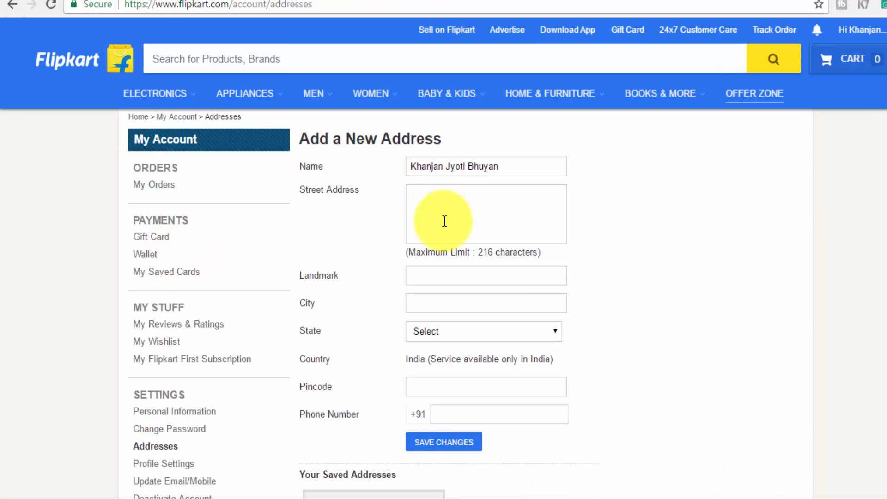
{"action": "scroll", "scroll_direction": "down", "scroll_amount": 3}
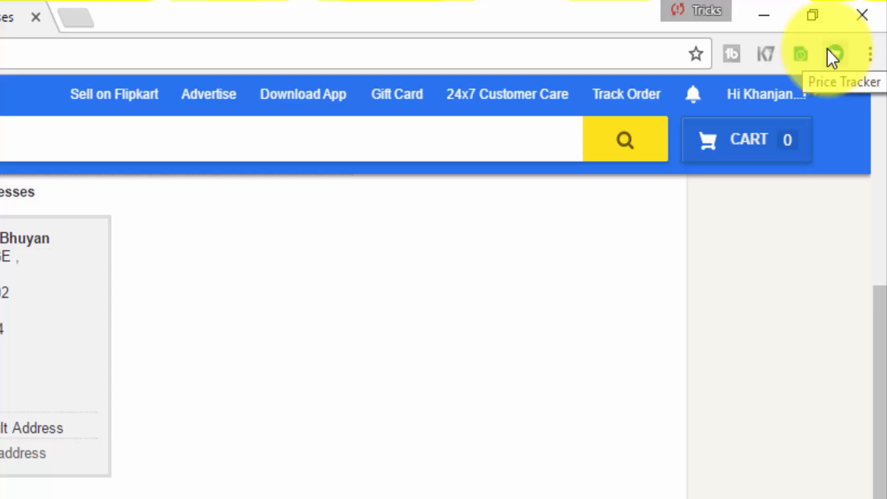
Step: Choose auto-buy for Redmi 3S Prime (Dark Grey, 32 GB) in the Price Tracker panel
{"action": "left_click", "coordinate": [830, 53]}
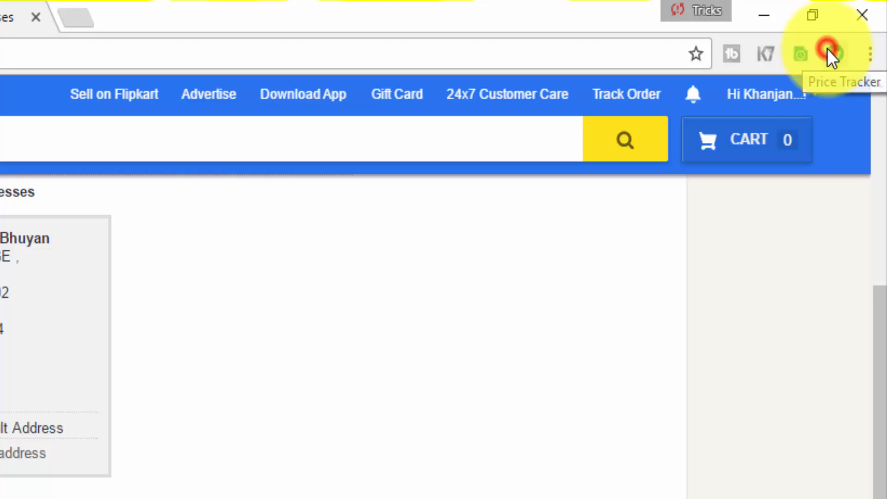
{"action": "left_click", "coordinate": [834, 54]}
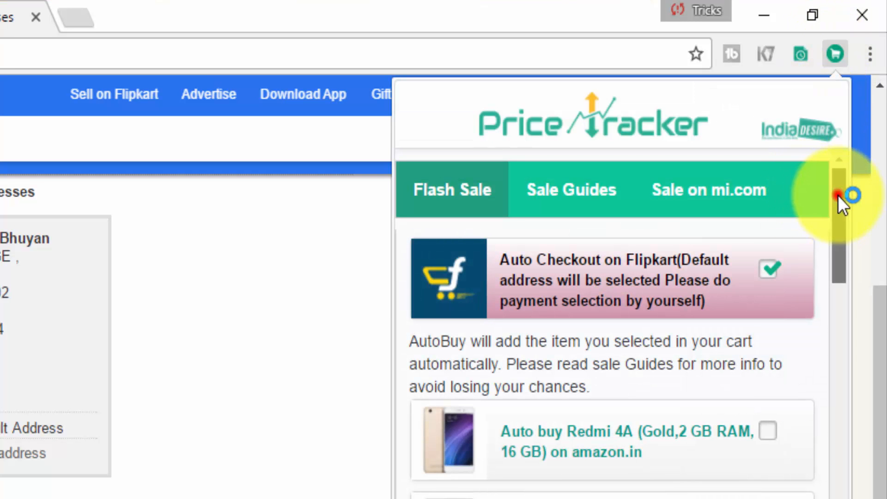
{"action": "scroll", "scroll_direction": "down", "scroll_amount": 3}
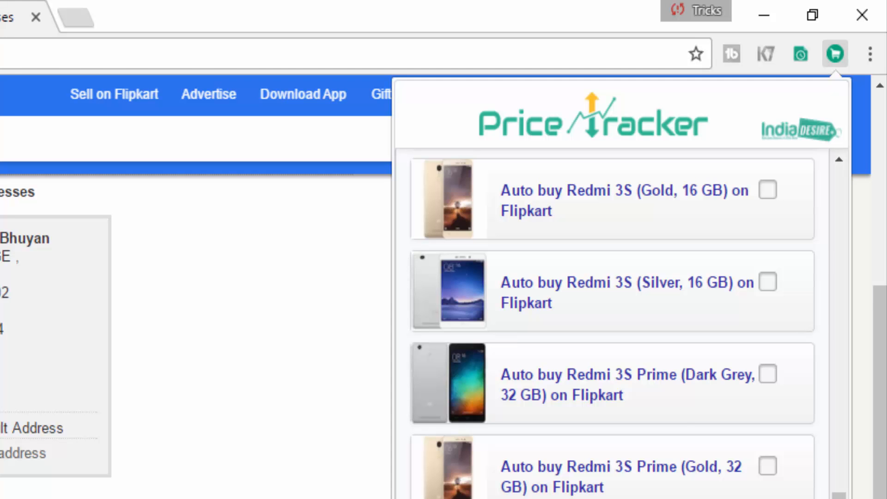
{"action": "mouse_move", "coordinate": [617, 402]}
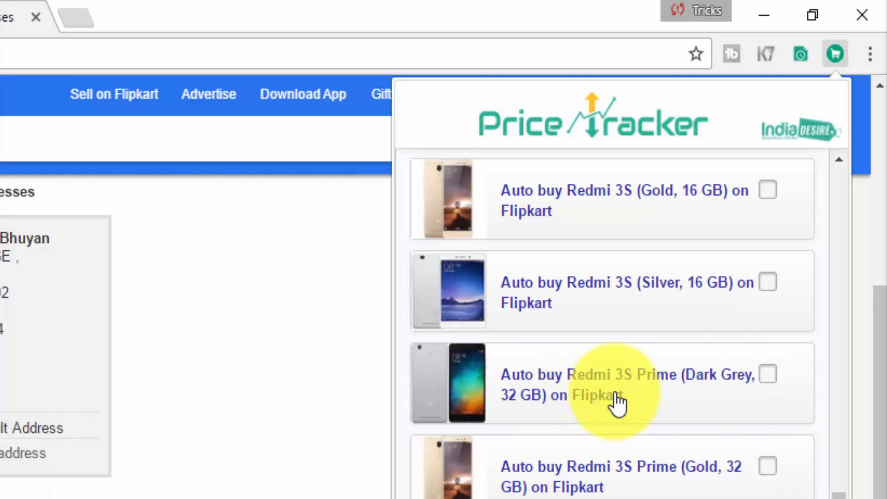
{"action": "left_click", "coordinate": [768, 375]}
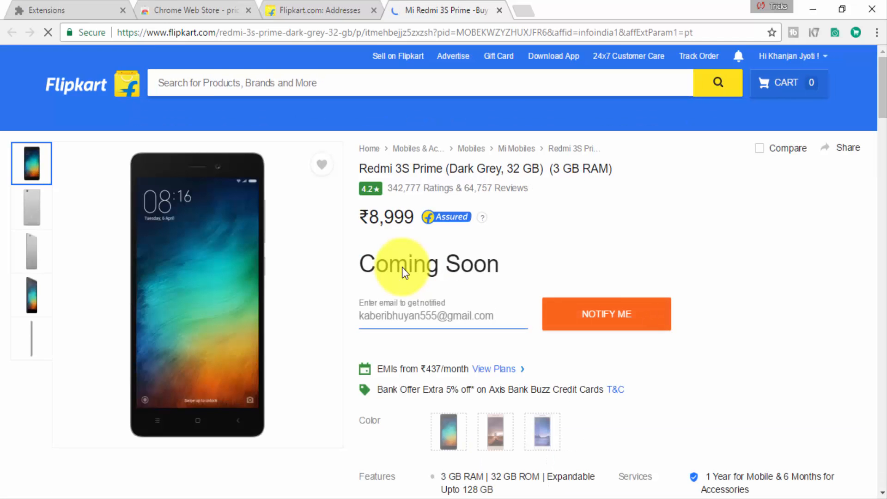
{"action": "left_click", "coordinate": [606, 314]}
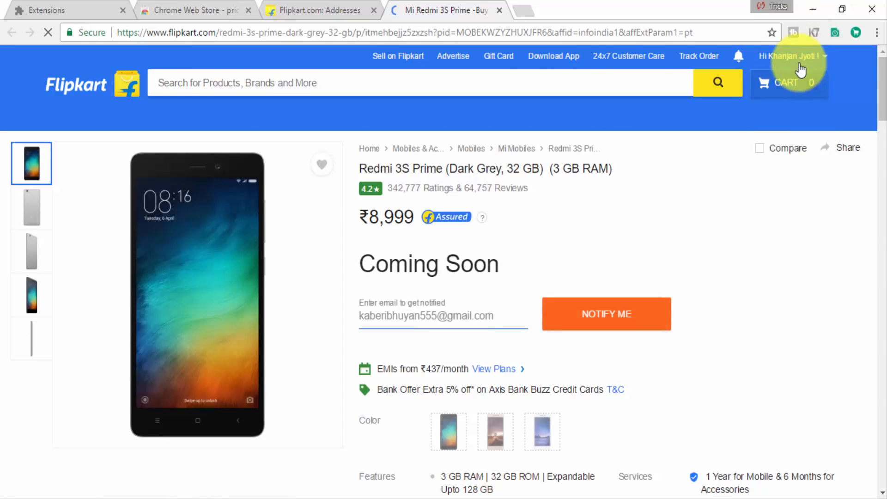
Step: Open My Orders from the account menu and locate the delivered Redmi 3S Prime order
{"action": "left_click", "coordinate": [791, 57]}
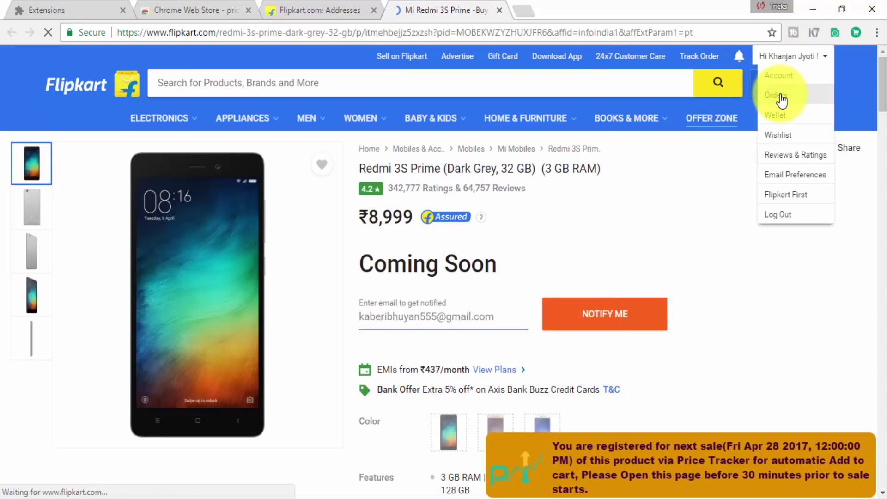
{"action": "left_click", "coordinate": [775, 95]}
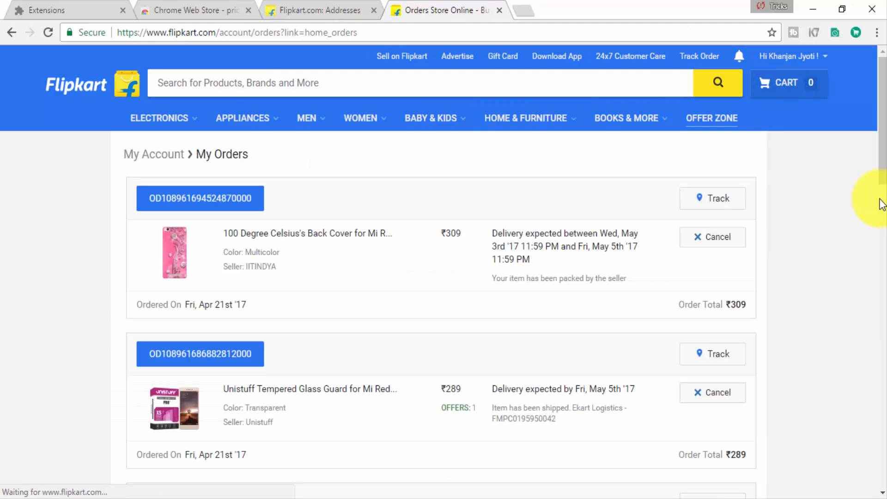
{"action": "scroll", "scroll_direction": "down", "scroll_amount": 3}
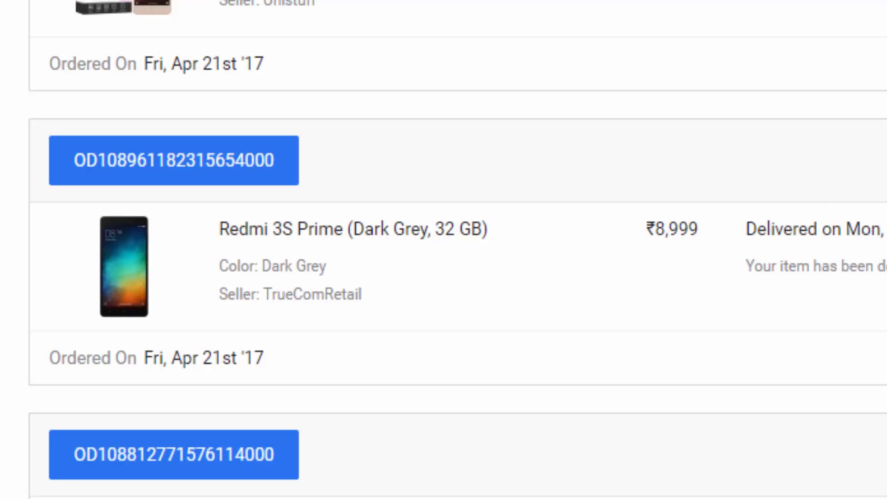
{"action": "scroll", "scroll_direction": "up", "scroll_amount": 3}
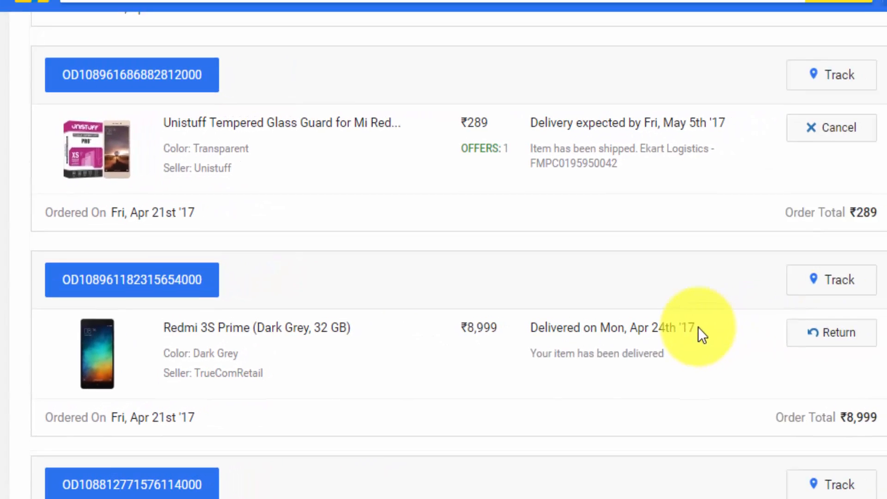
{"action": "scroll", "scroll_direction": "up", "scroll_amount": 3}
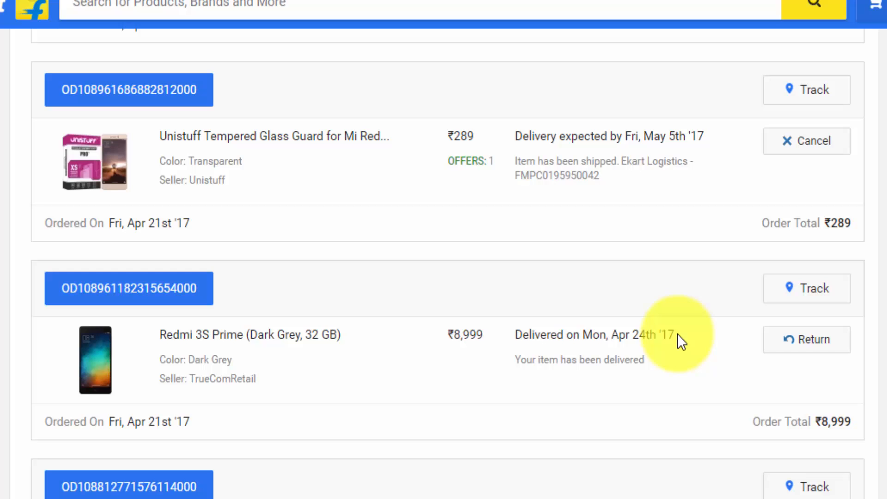